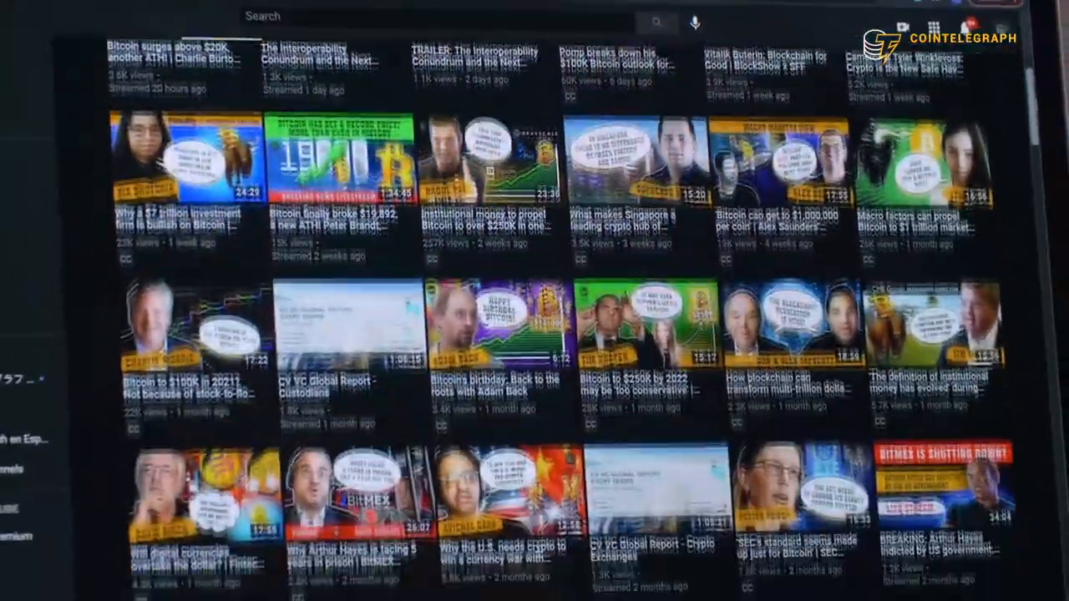
pyautogui.scroll(-3)
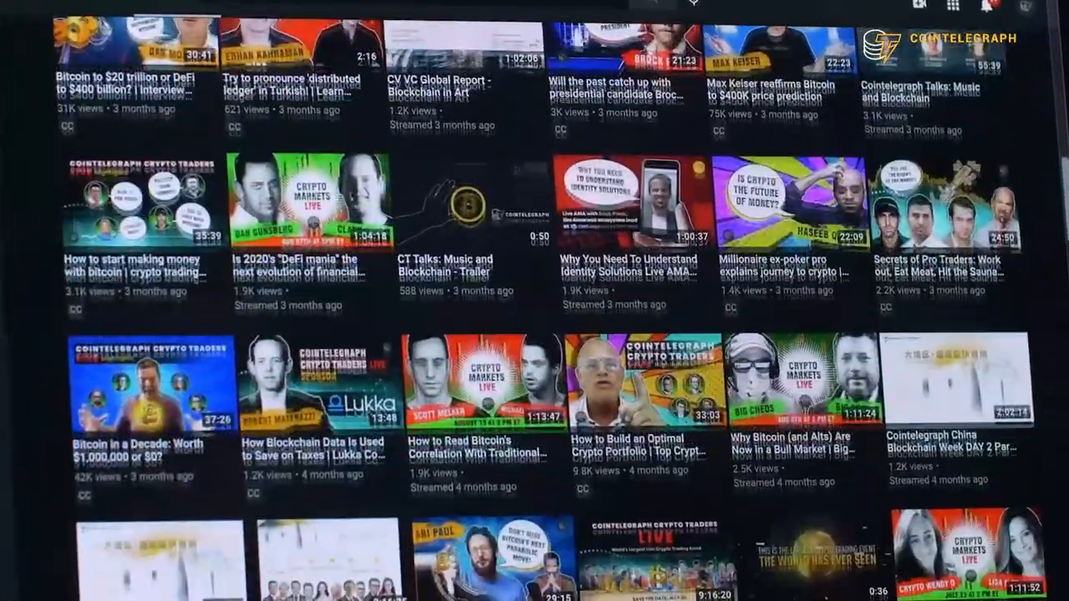